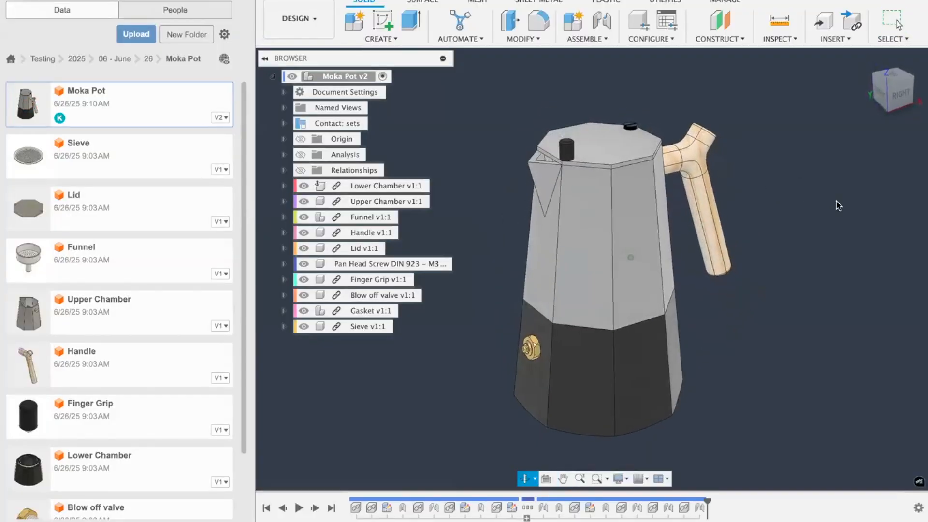
- Select Lower Chamber v1:1 in the Browser and activate Edit In Place on it
{"action": "left_click", "coordinate": [343, 75]}
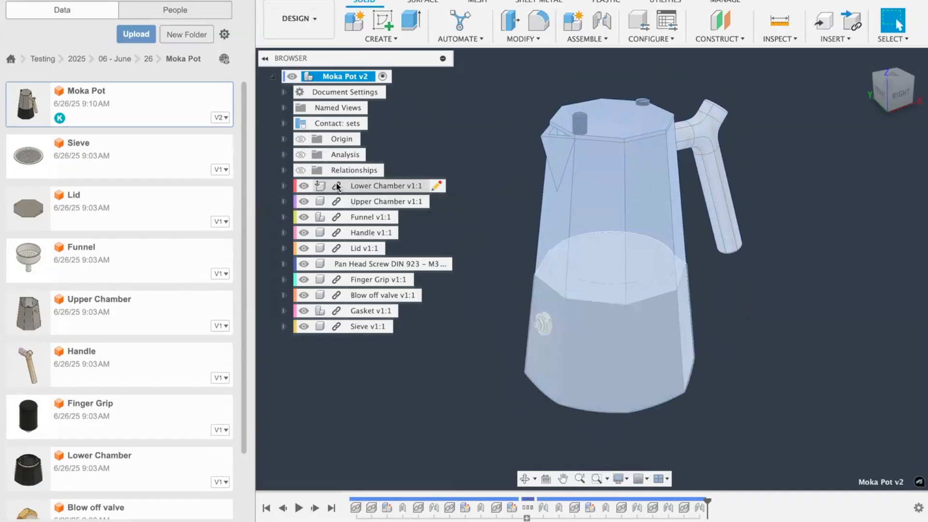
{"action": "left_click", "coordinate": [384, 186]}
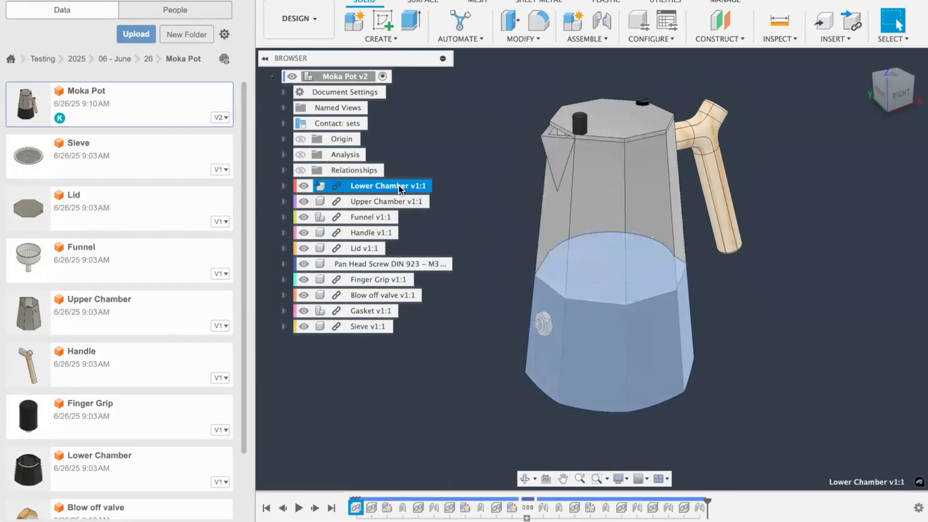
{"action": "right_click", "coordinate": [385, 185]}
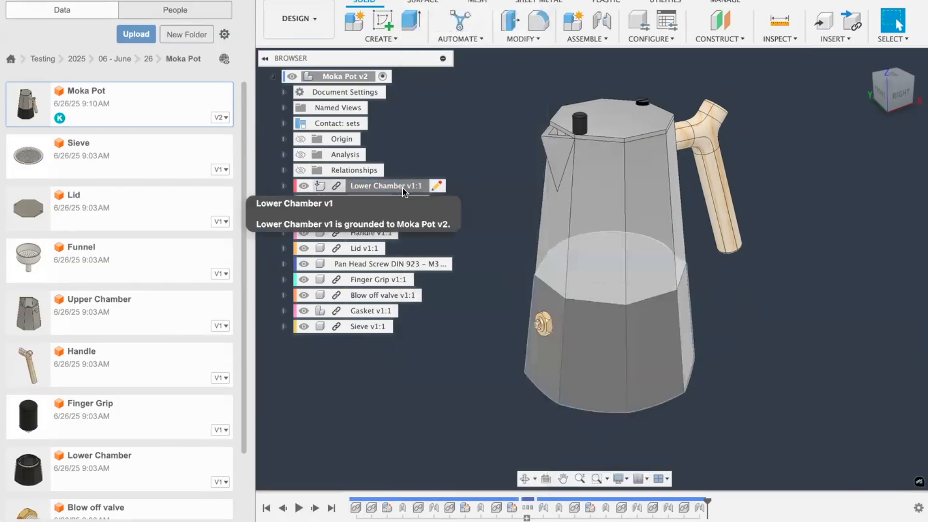
{"action": "left_click", "coordinate": [386, 185]}
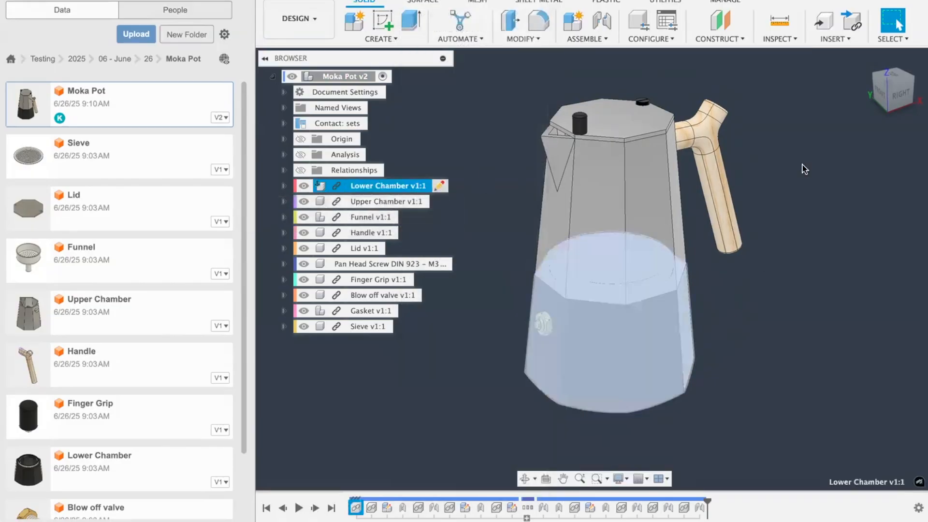
{"action": "double_click", "coordinate": [379, 186]}
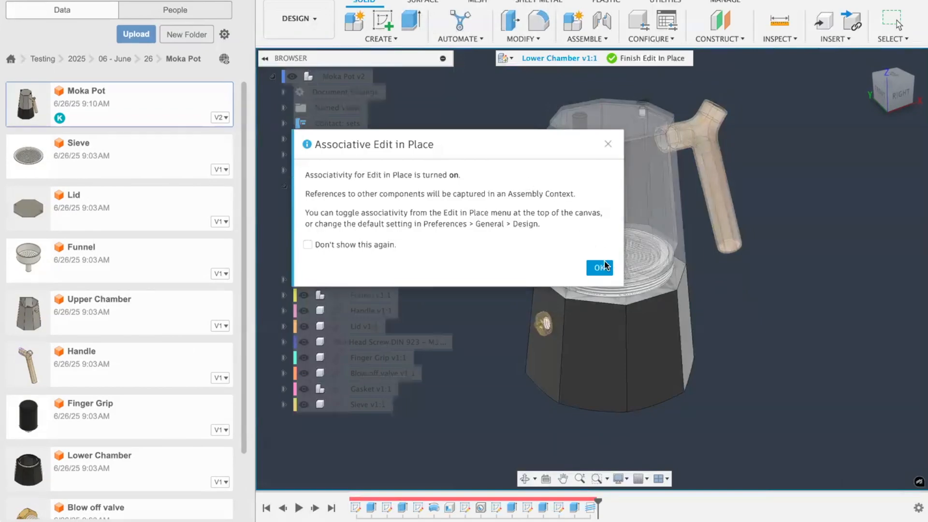
- Acknowledge the associative edit notice, finish the in-place edit, and save a new assembly version
{"action": "left_click", "coordinate": [599, 267]}
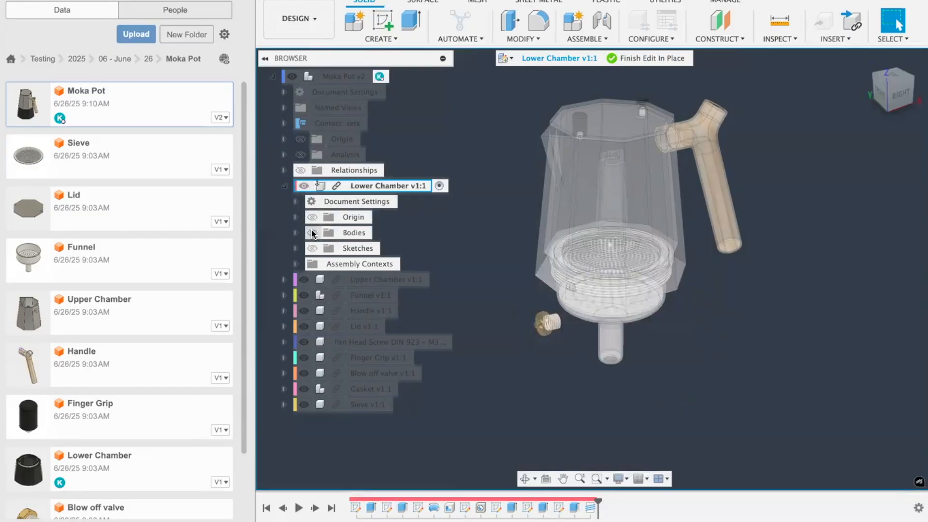
{"action": "left_click", "coordinate": [646, 58]}
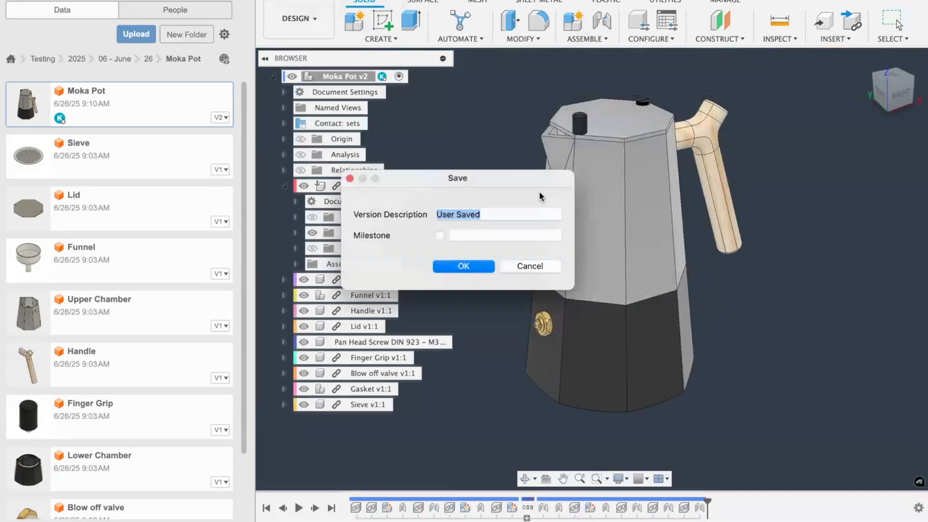
{"action": "left_click", "coordinate": [463, 266]}
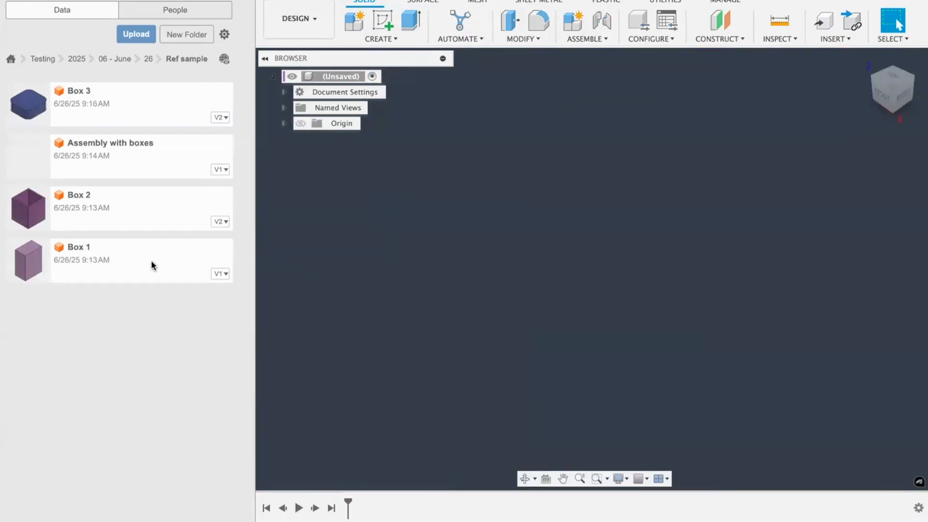
- Open Box 1 from the Data Panel, inspect Body1 under Bodies and turn it into a component
{"action": "double_click", "coordinate": [79, 246]}
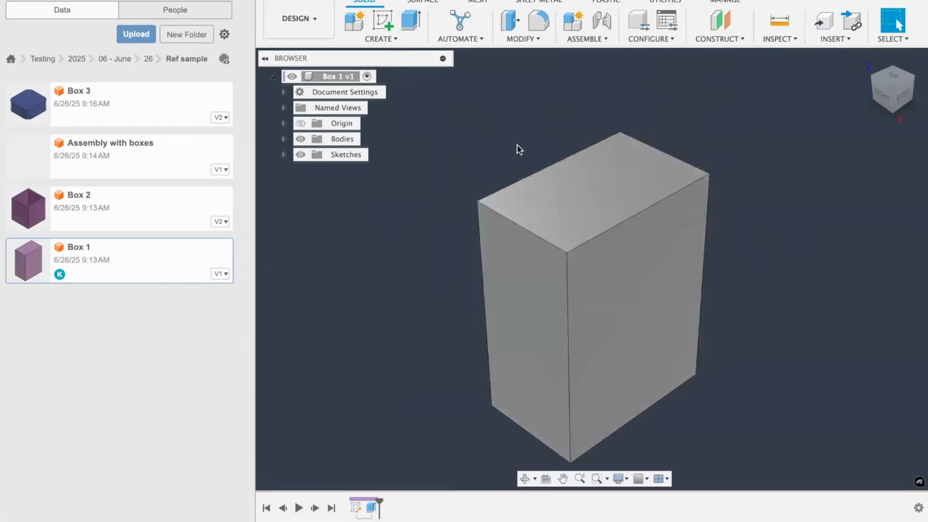
{"action": "left_click", "coordinate": [283, 139]}
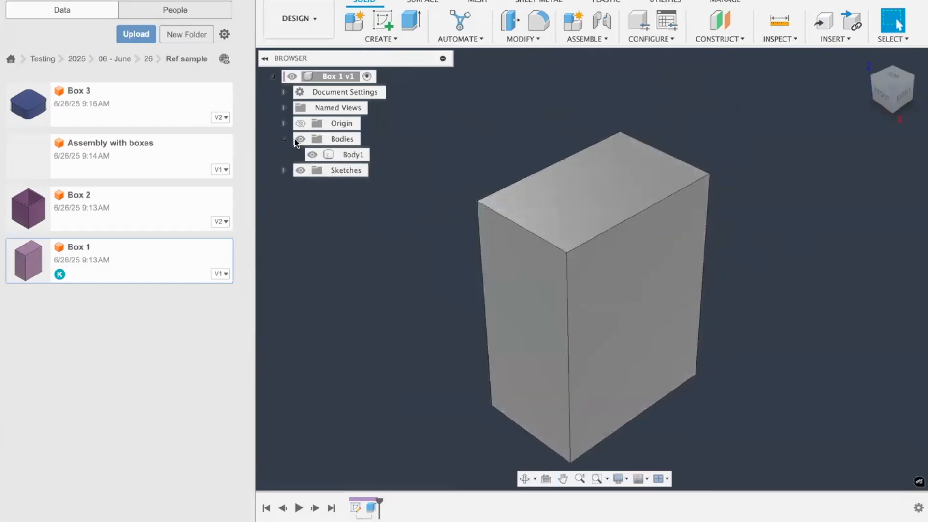
{"action": "left_click", "coordinate": [353, 154]}
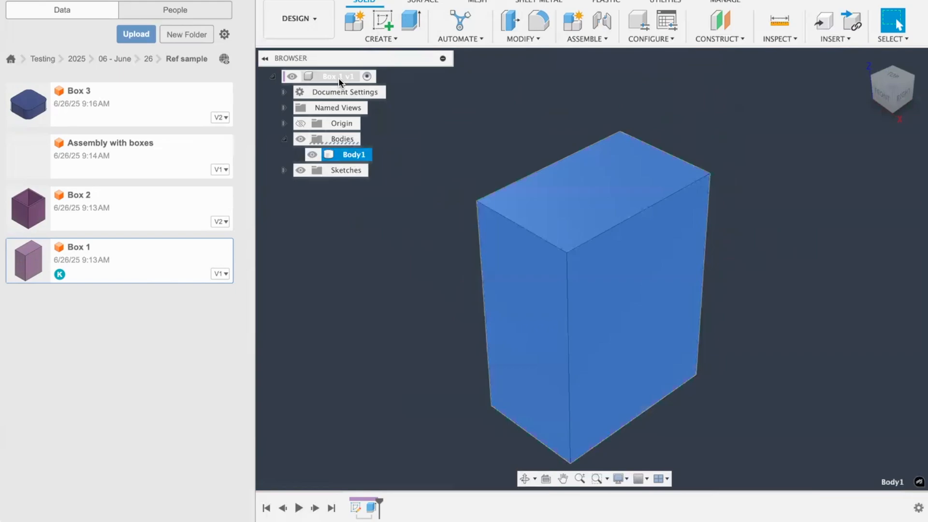
{"action": "left_click", "coordinate": [335, 75]}
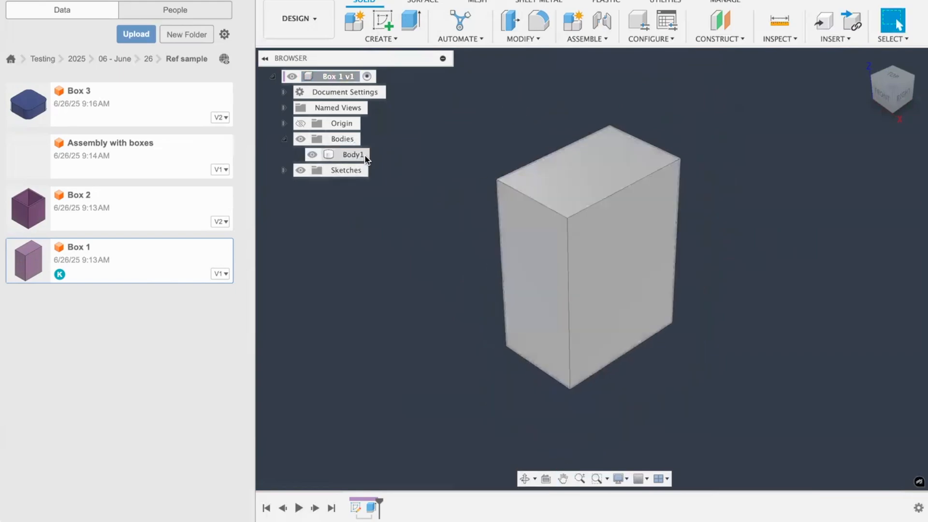
{"action": "right_click", "coordinate": [353, 155]}
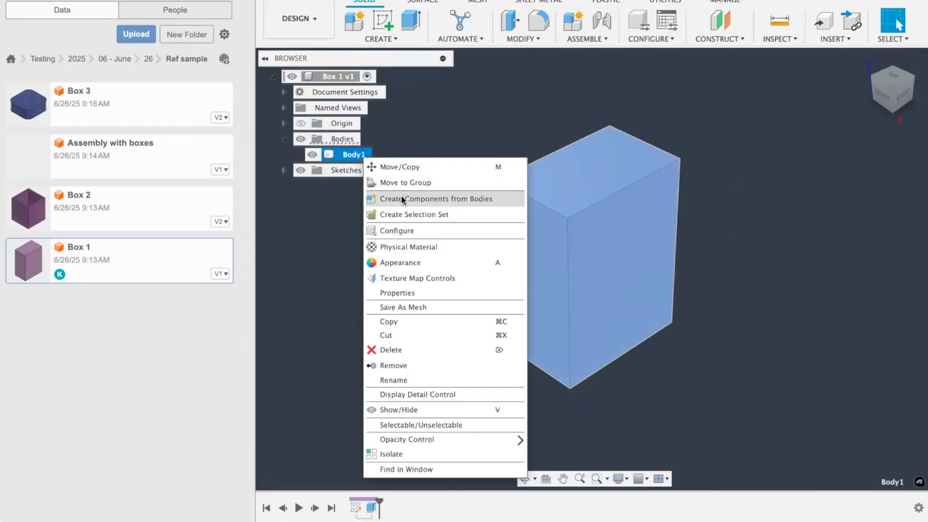
{"action": "left_click", "coordinate": [436, 198]}
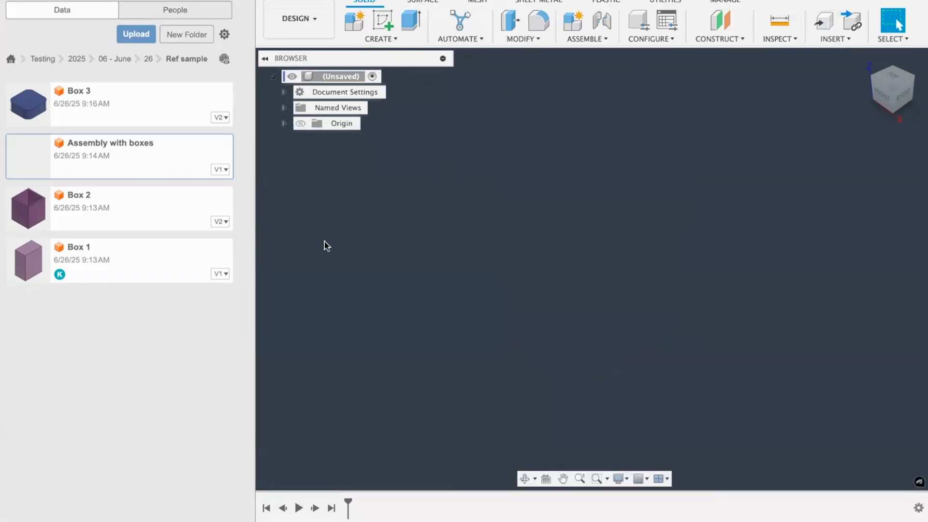
{"action": "right_click", "coordinate": [78, 260]}
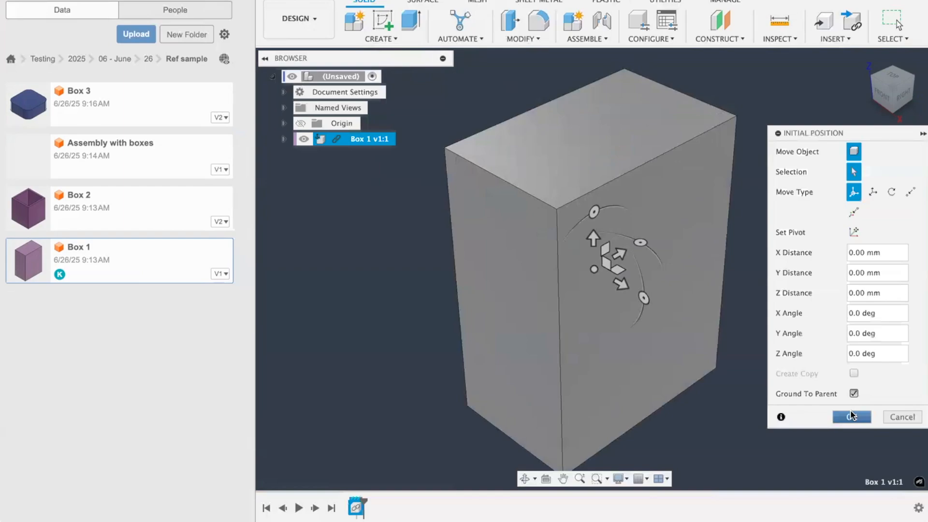
{"action": "left_click", "coordinate": [851, 417]}
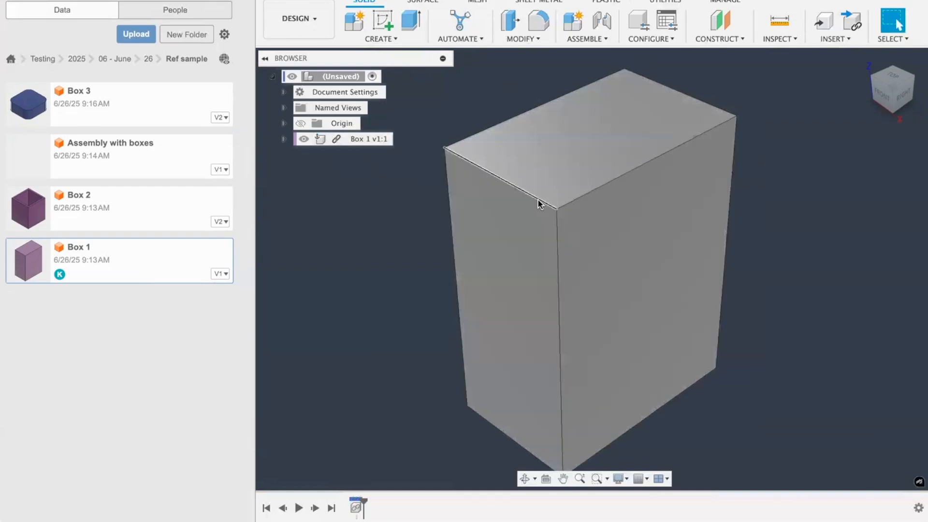
{"action": "left_click", "coordinate": [368, 138]}
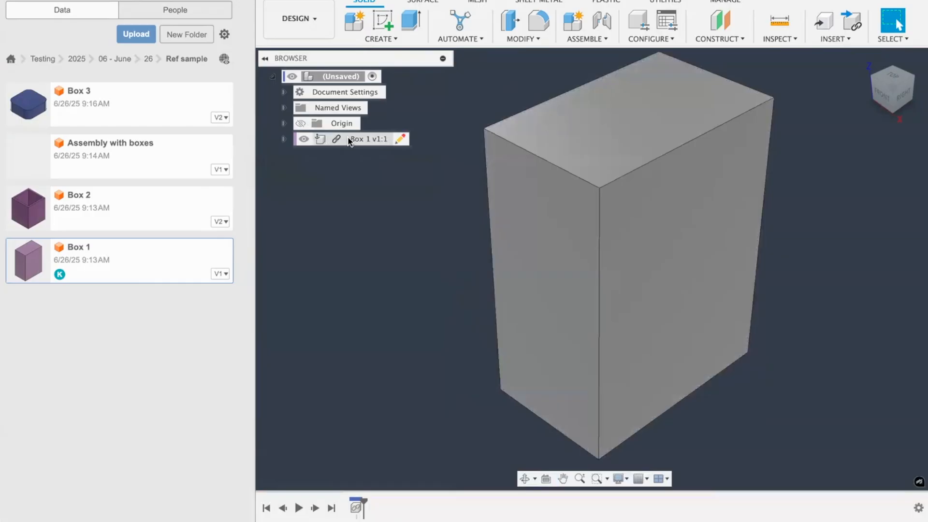
{"action": "right_click", "coordinate": [369, 138]}
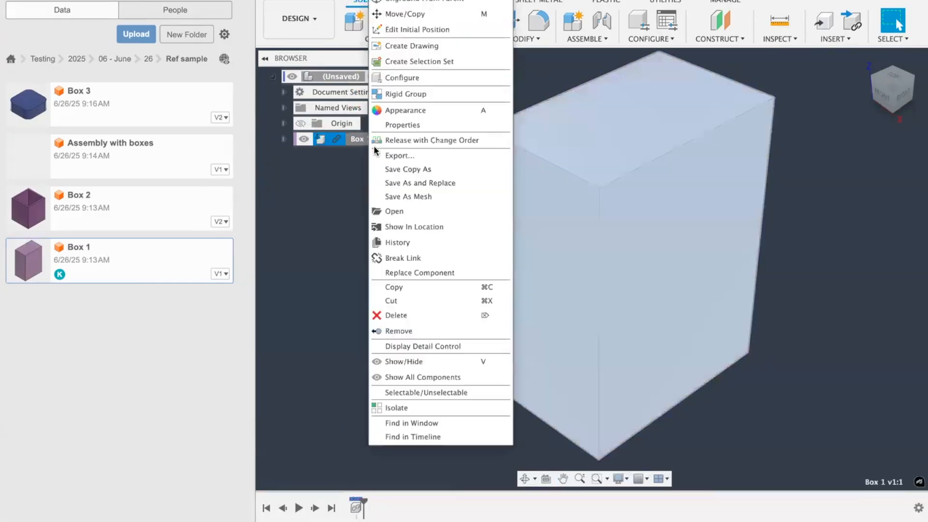
{"action": "mouse_move", "coordinate": [407, 257]}
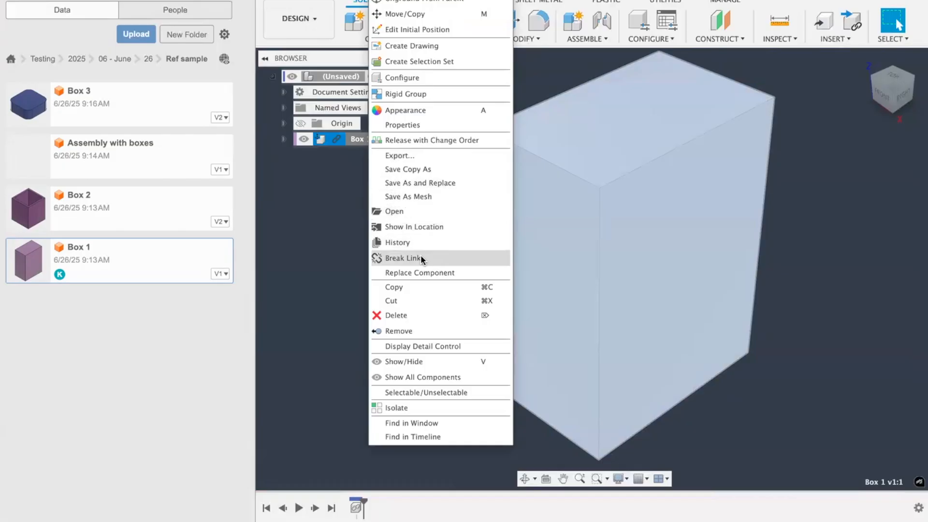
{"action": "left_click", "coordinate": [406, 258]}
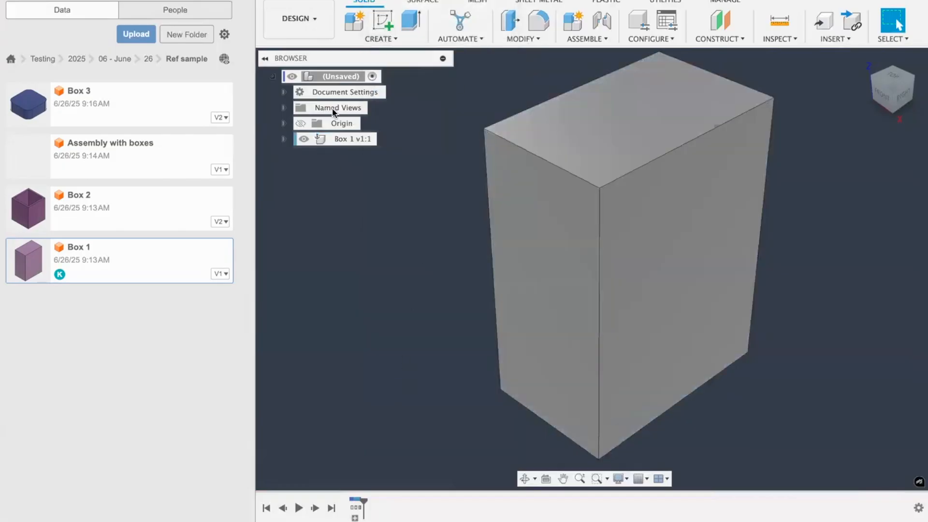
{"action": "left_click", "coordinate": [357, 507]}
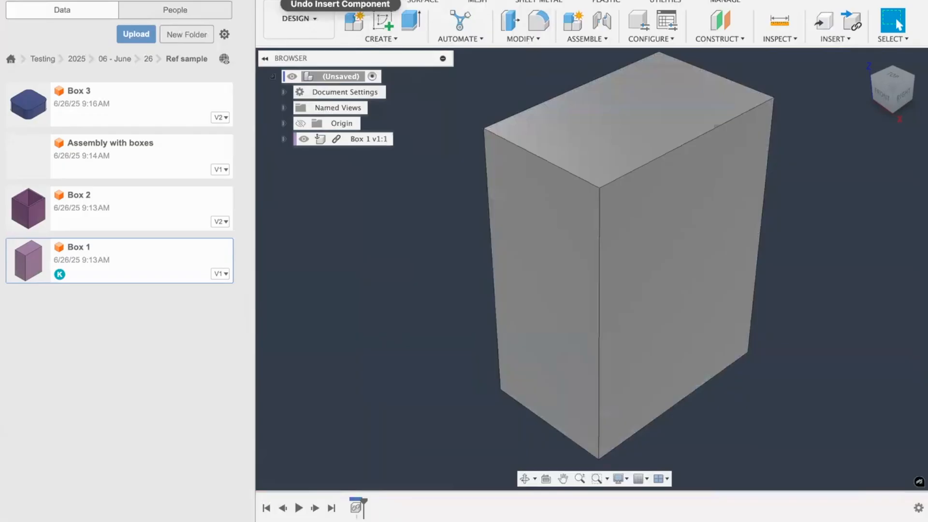
{"action": "right_click", "coordinate": [369, 138]}
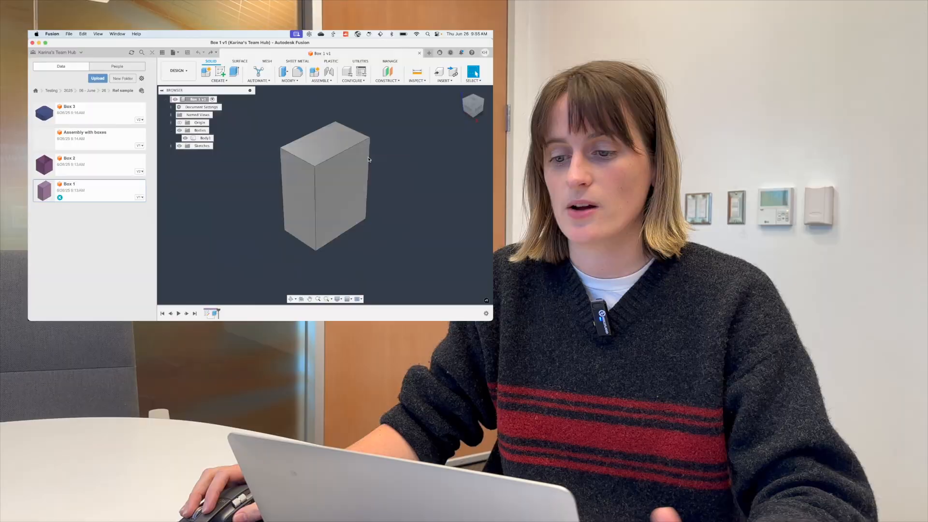
- Start Insert Derive in the empty design and save it as Assembly test 2 to continue
{"action": "left_click", "coordinate": [834, 22]}
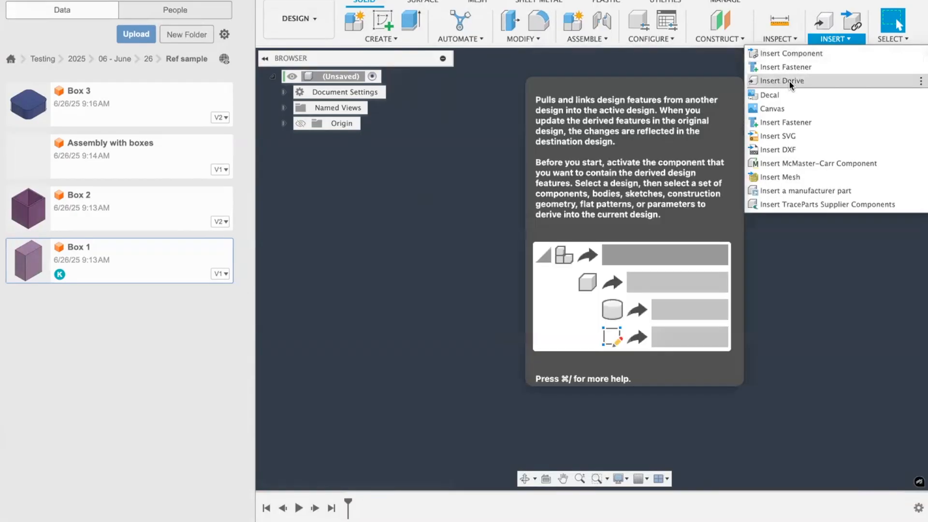
{"action": "left_click", "coordinate": [780, 80]}
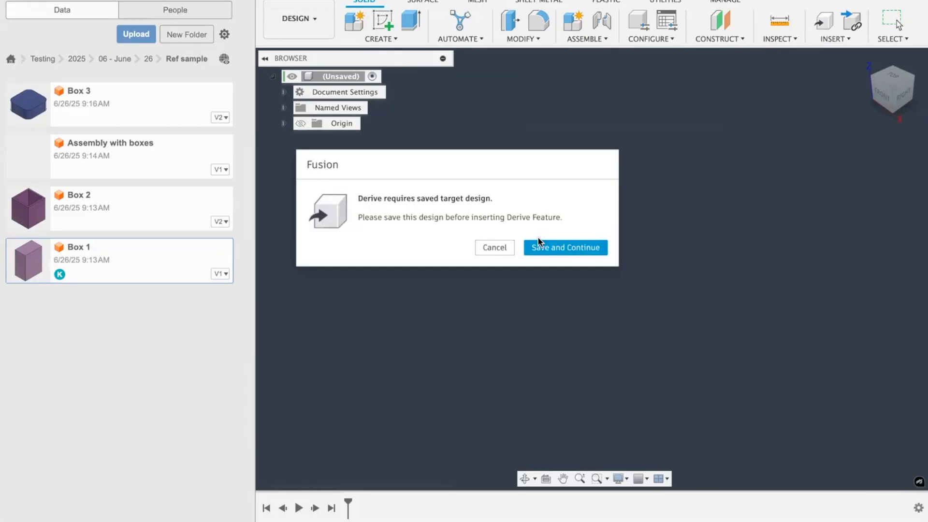
{"action": "left_click", "coordinate": [563, 247]}
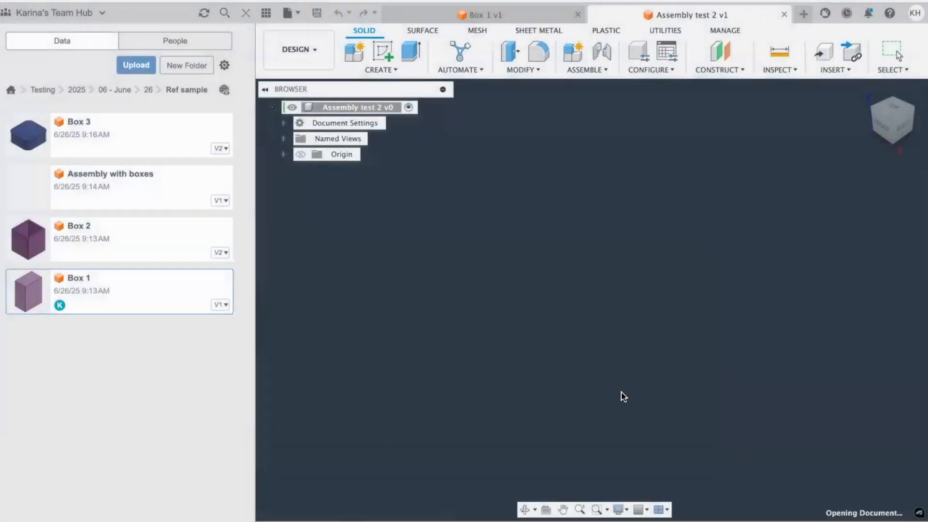
- Derive the whole Box 1 v1 root into Assembly test 2 and begin filleting a top edge
{"action": "left_click", "coordinate": [480, 15]}
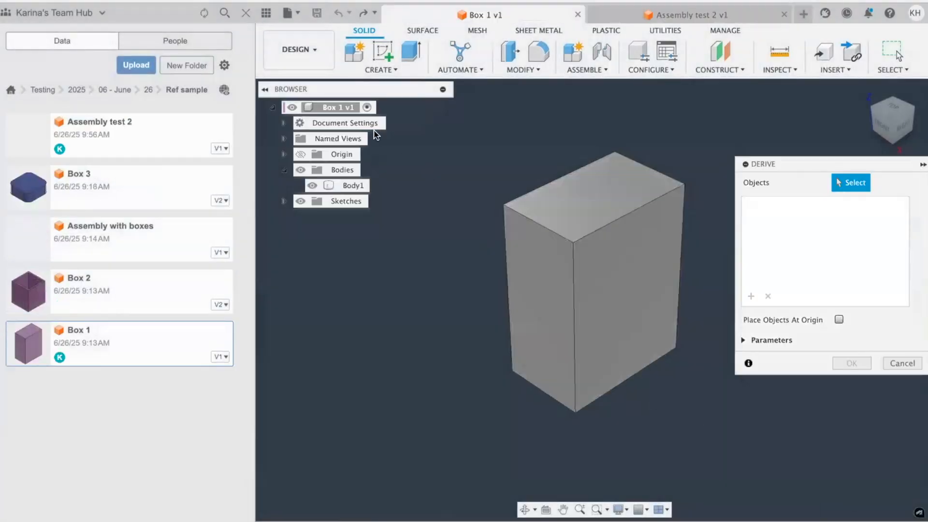
{"action": "left_click", "coordinate": [335, 107]}
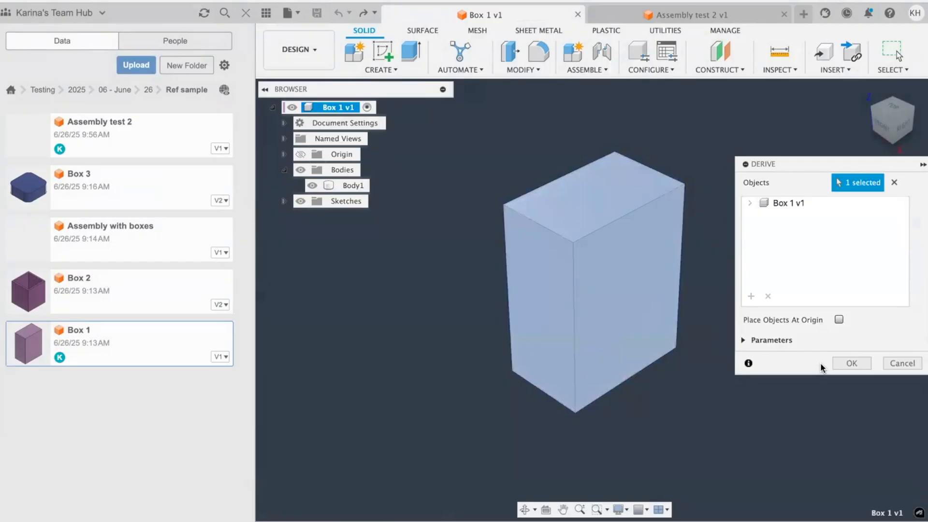
{"action": "left_click", "coordinate": [749, 203]}
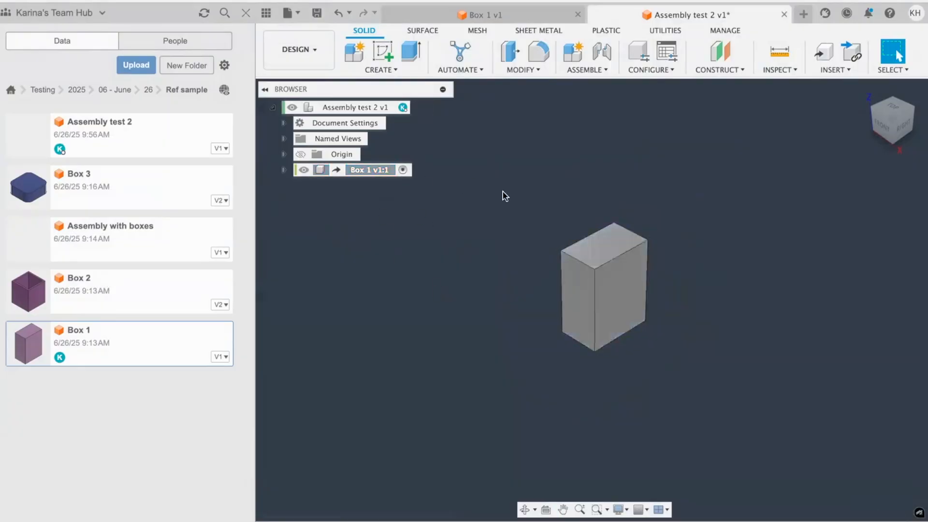
{"action": "mouse_move", "coordinate": [538, 53]}
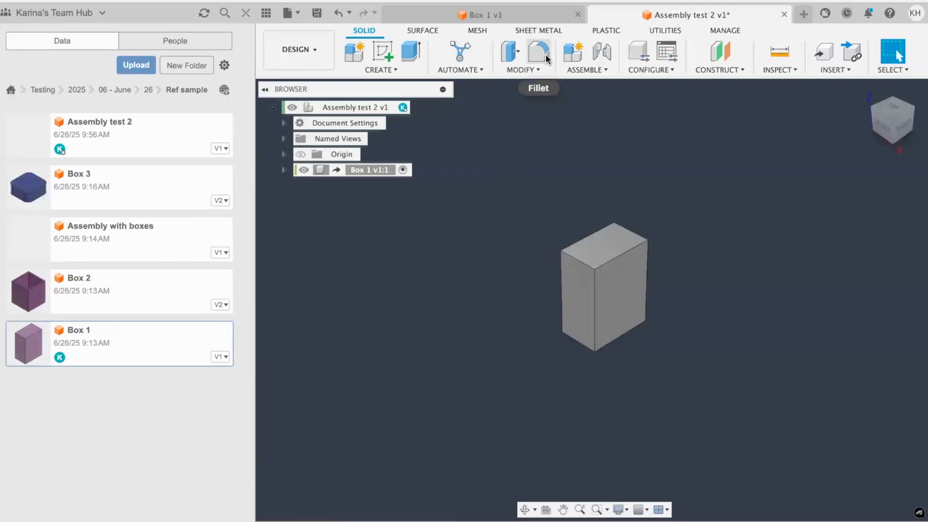
{"action": "left_click", "coordinate": [538, 54]}
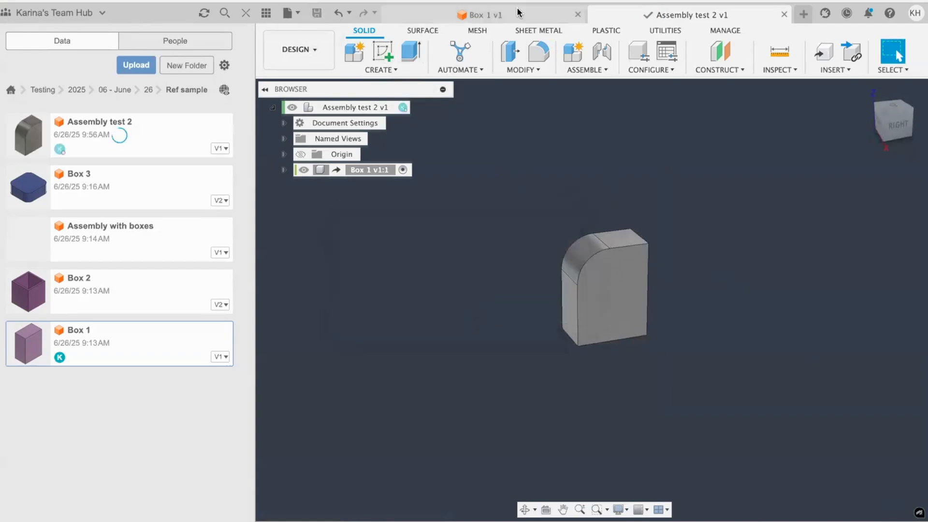
- Extrude a side face of Box 1, save version 2, then Get Latest in Assembly test 2 and check the fillet
{"action": "left_click", "coordinate": [479, 15]}
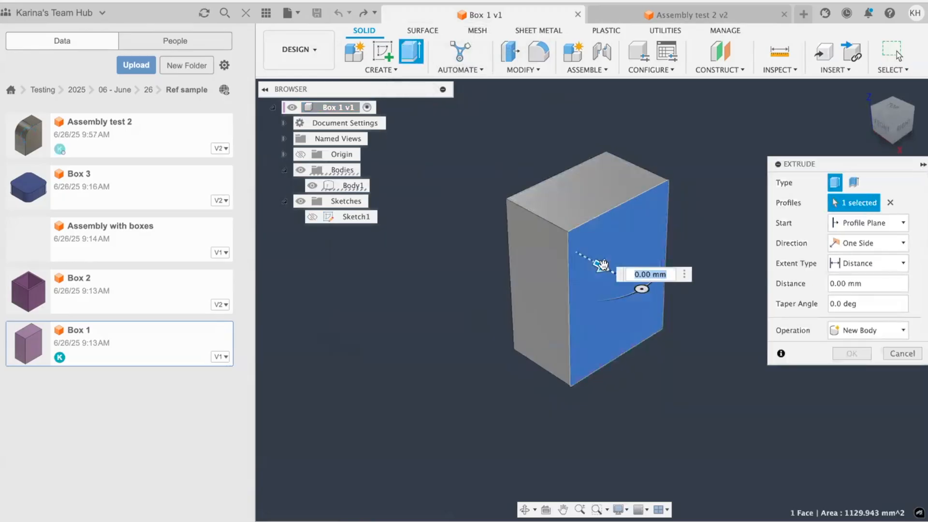
{"action": "left_click", "coordinate": [901, 354]}
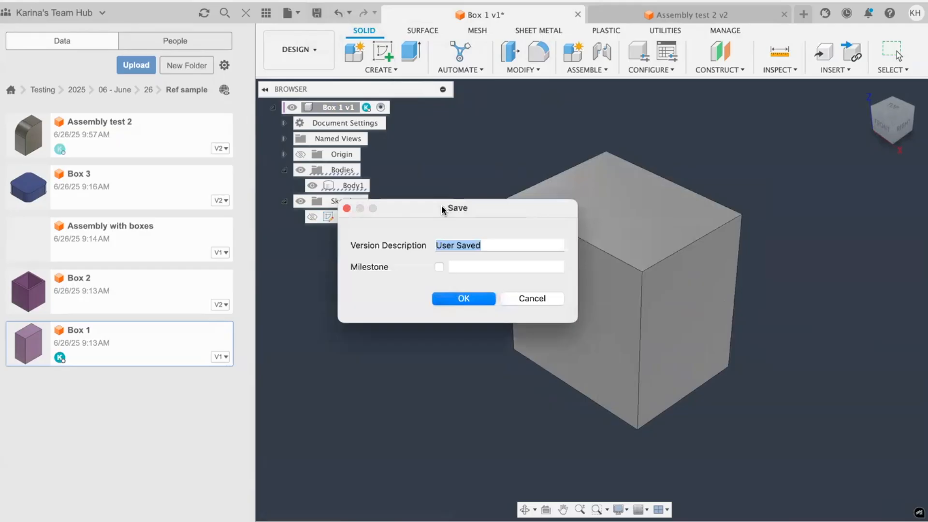
{"action": "left_click", "coordinate": [463, 299]}
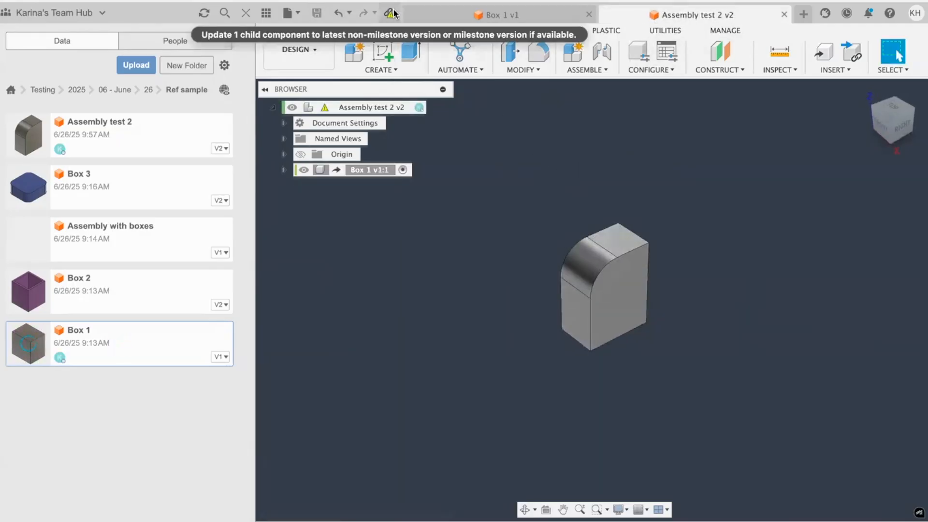
{"action": "left_click", "coordinate": [389, 13]}
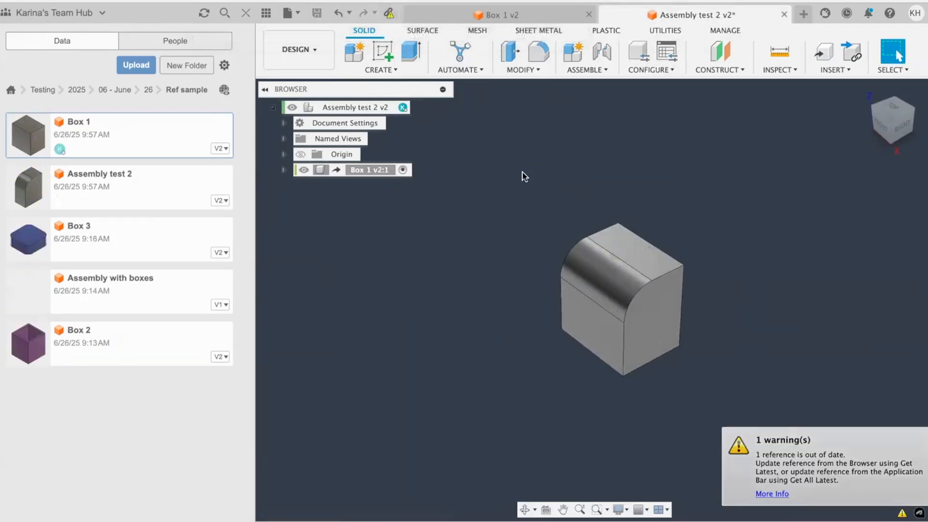
{"action": "left_click", "coordinate": [616, 278]}
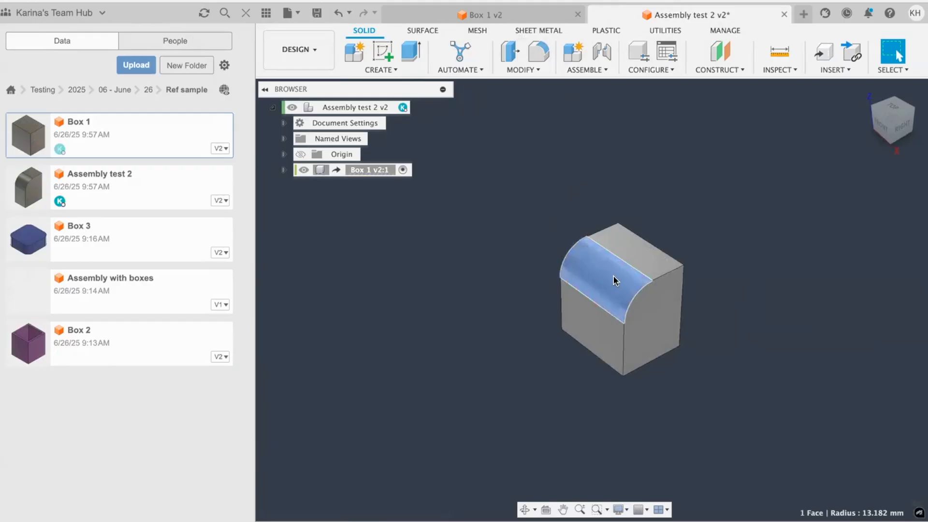
{"action": "mouse_move", "coordinate": [679, 259]}
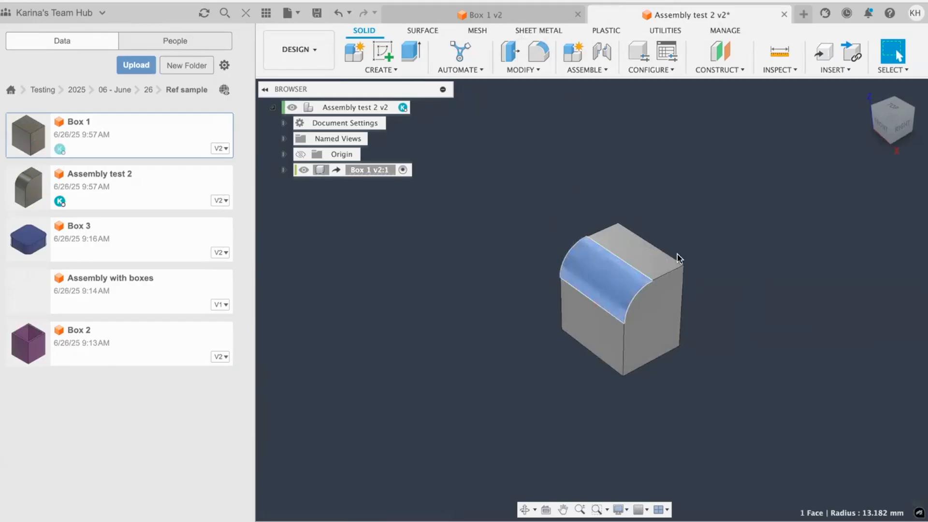